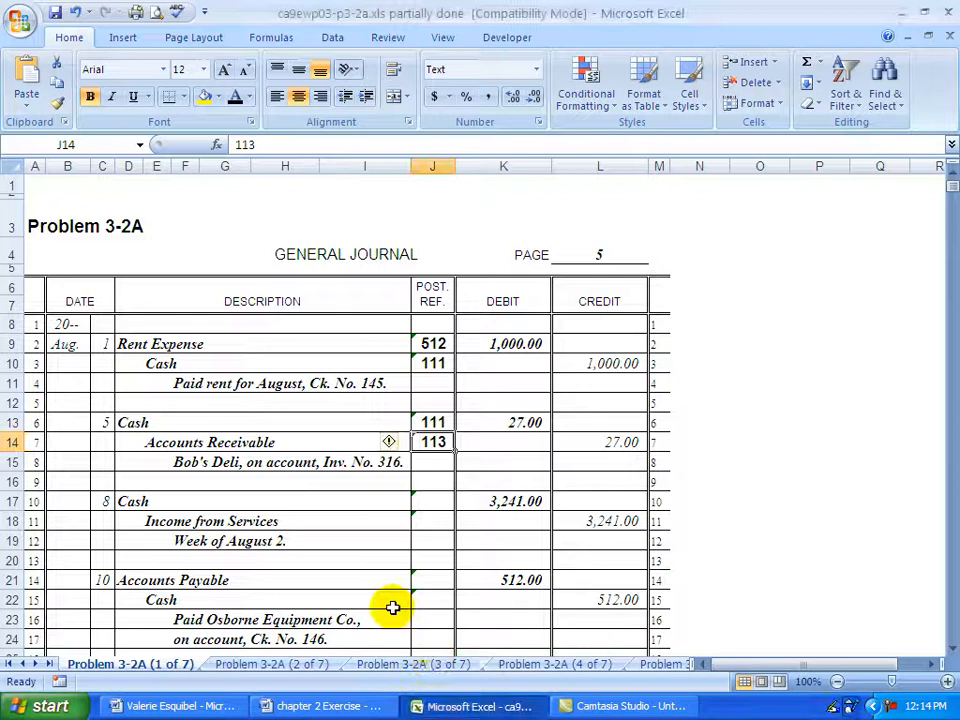
Enter the Aug. 8 Cash posting: date 8, debit 3,241.00, balance 26,381.00, ref 5.
{"action": "left_click", "coordinate": [201, 511]}
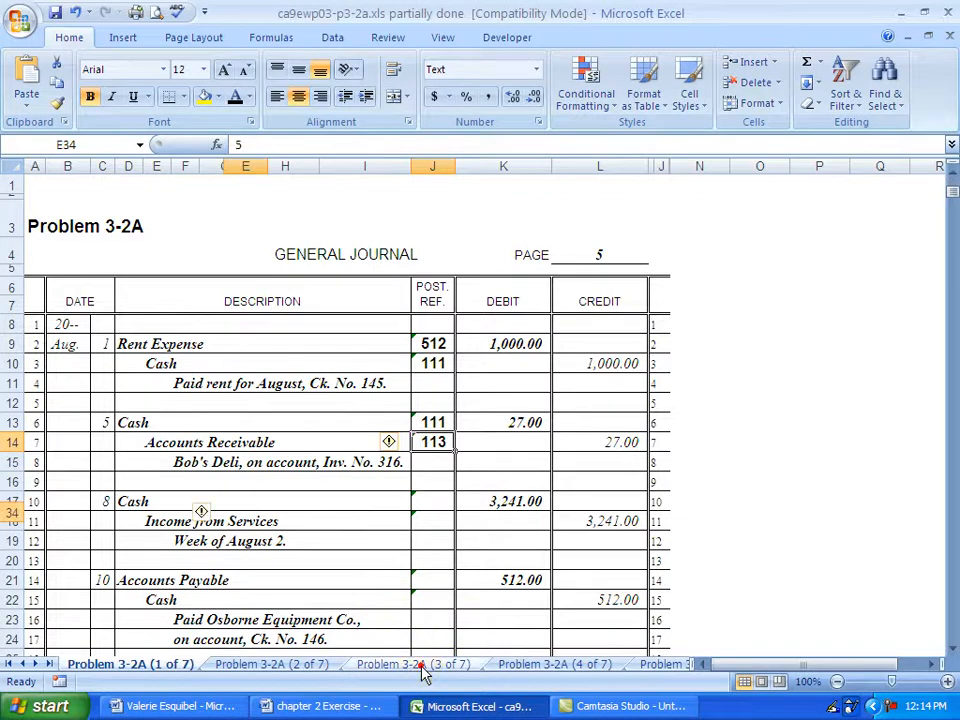
{"action": "scroll", "scroll_direction": "down", "scroll_amount": 3}
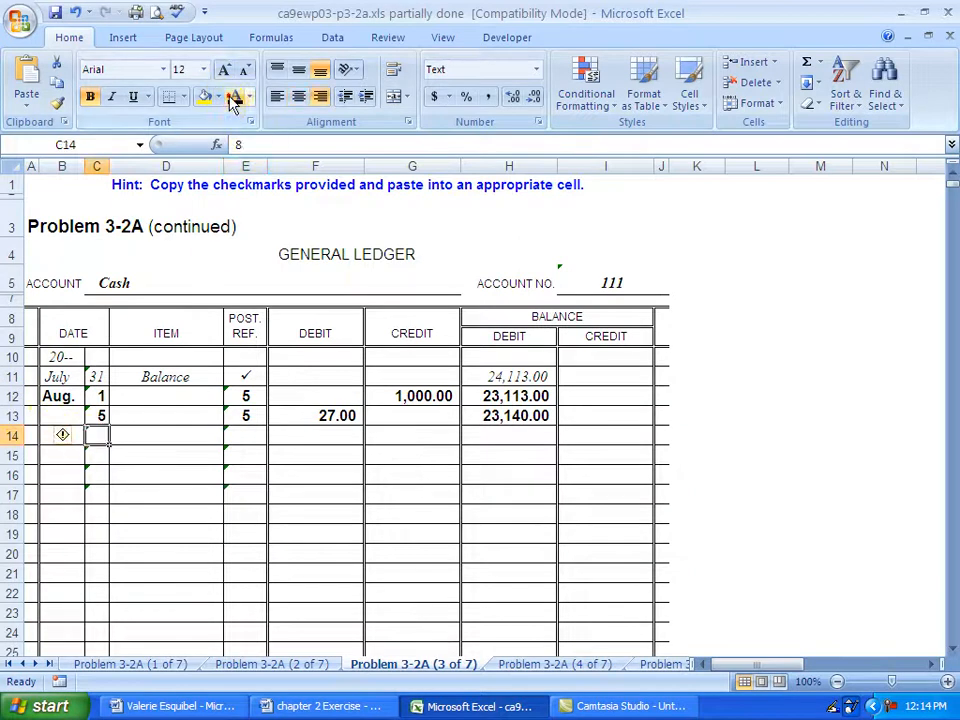
{"action": "type", "text": "8"}
{"action": "left_click", "coordinate": [316, 435]}
{"action": "type", "text": "3241"}
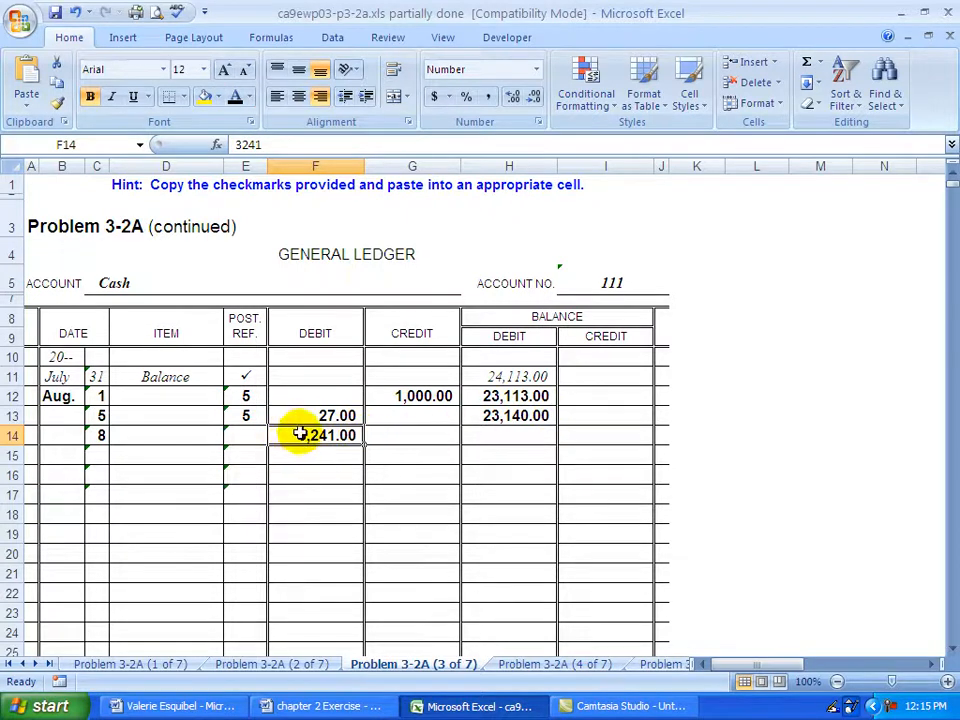
{"action": "left_click", "coordinate": [509, 435]}
{"action": "type", "text": "5"}
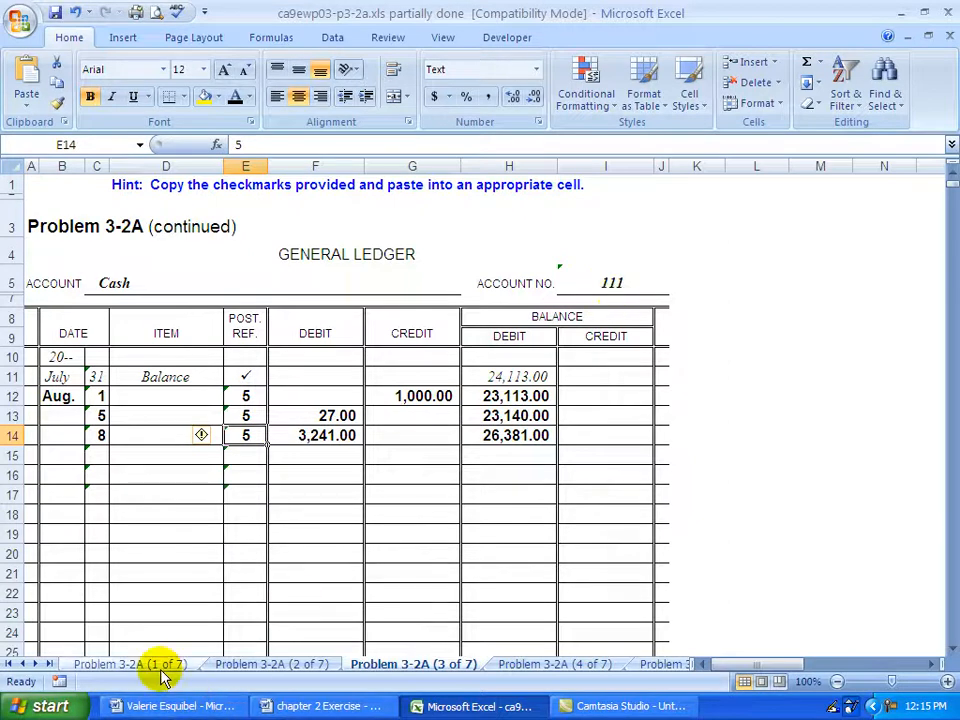
Return to the general journal to enter post ref 111 on the Aug. 8 Cash line.
{"action": "left_click", "coordinate": [128, 663]}
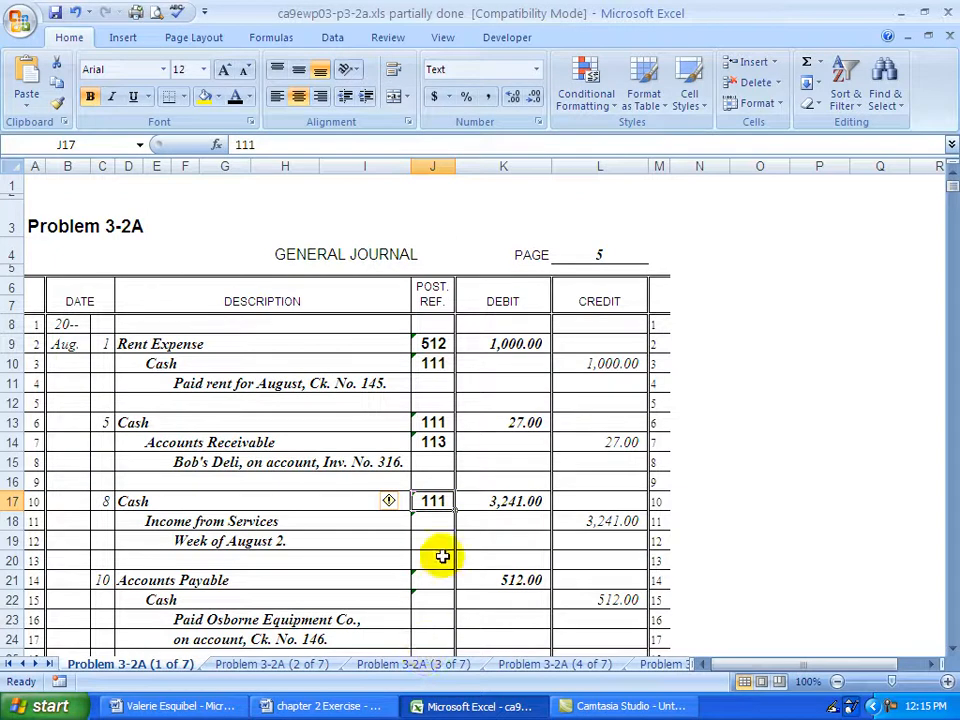
{"action": "mouse_move", "coordinate": [427, 531]}
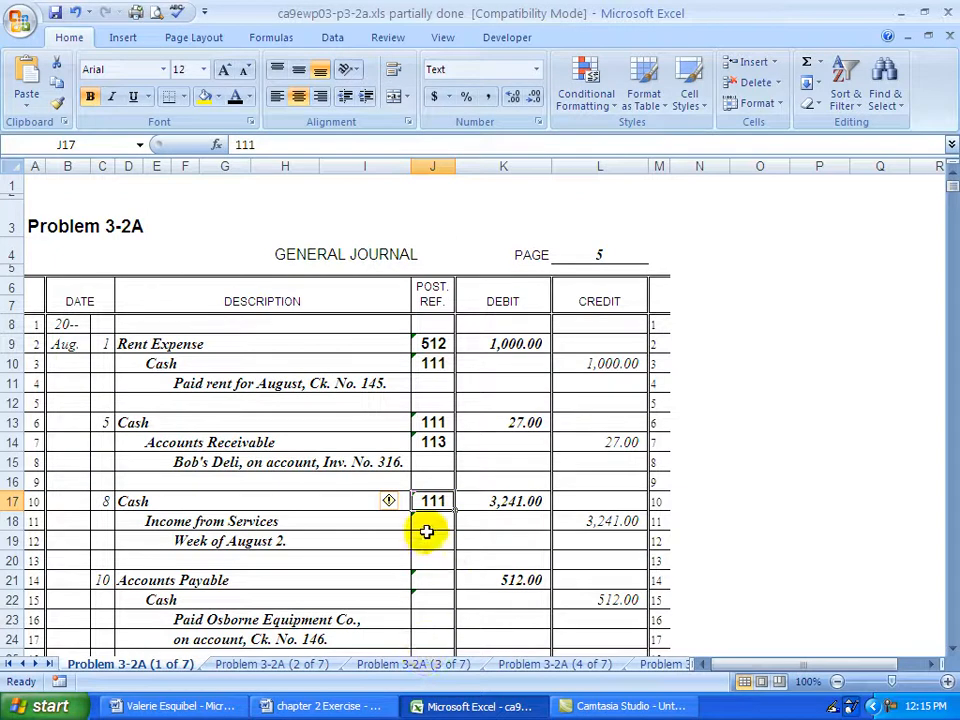
{"action": "mouse_move", "coordinate": [304, 526]}
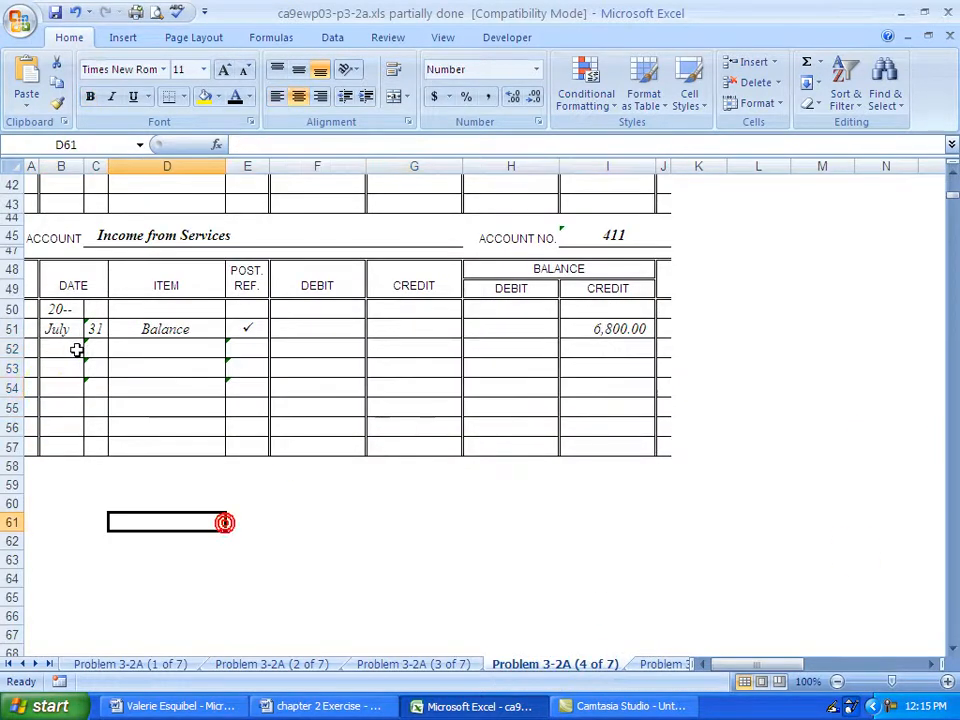
Enter date Aug. 8 and the 3,241.00 credit in the Income from Services ledger.
{"action": "left_click", "coordinate": [60, 347]}
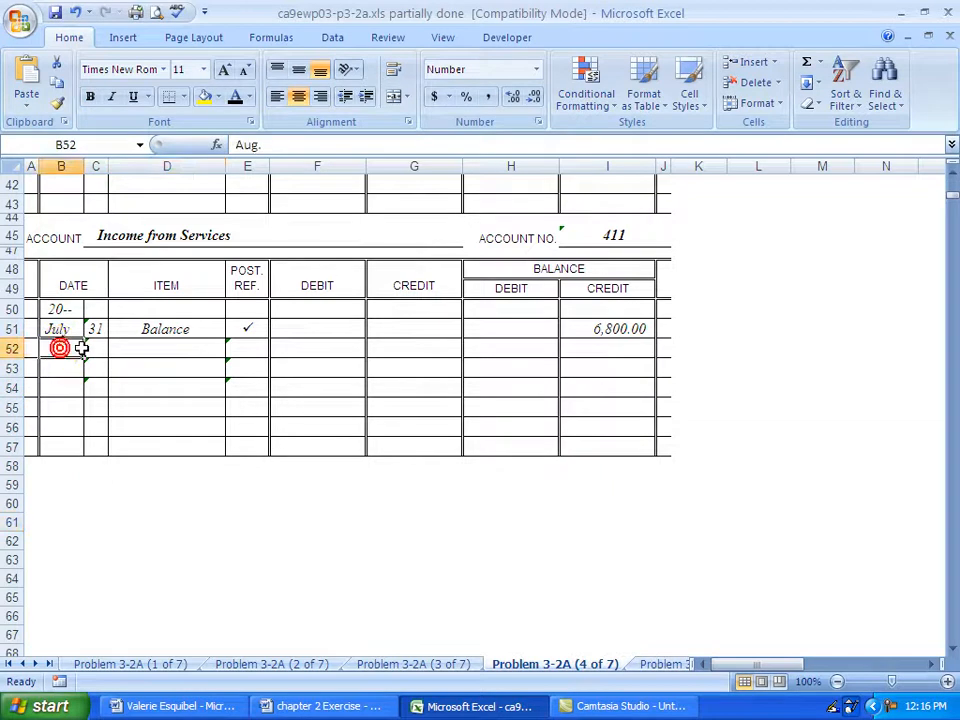
{"action": "type", "text": "Aug. 8"}
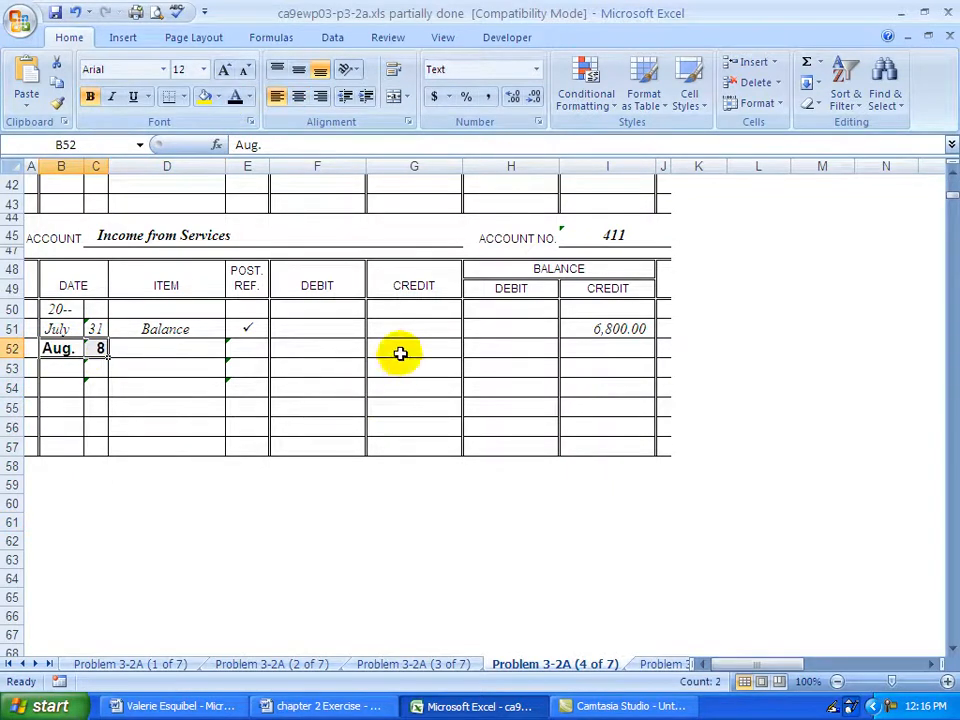
{"action": "left_click", "coordinate": [413, 348]}
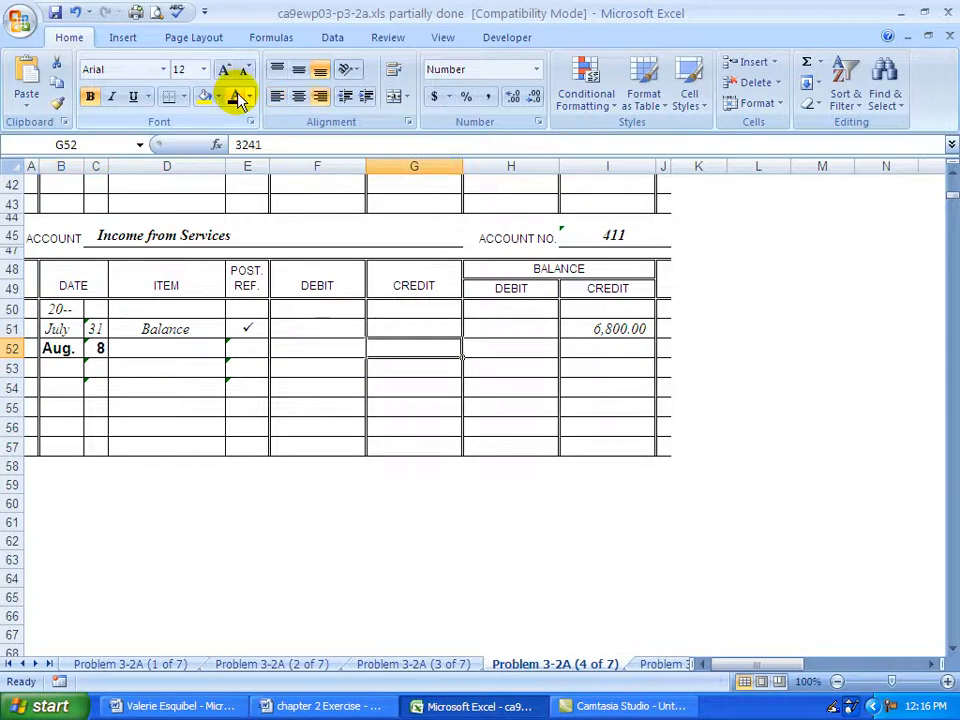
{"action": "key", "text": "enter"}
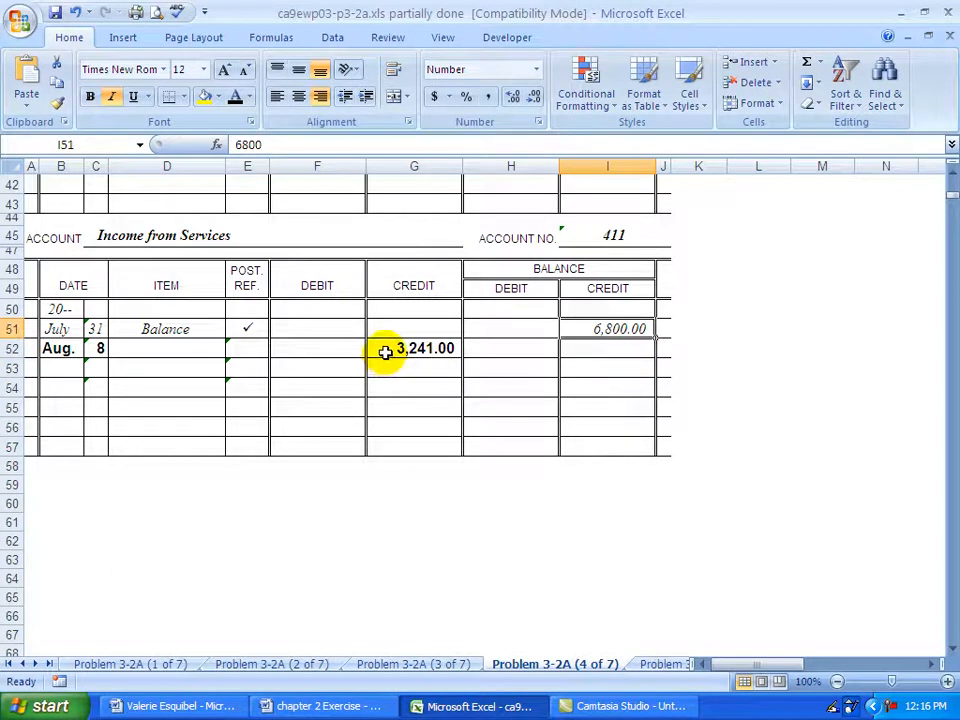
Fill in the 10,041.00 credit balance and post ref 5 for Aug. 8.
{"action": "left_click", "coordinate": [607, 348]}
{"action": "type", "text": "10041"}
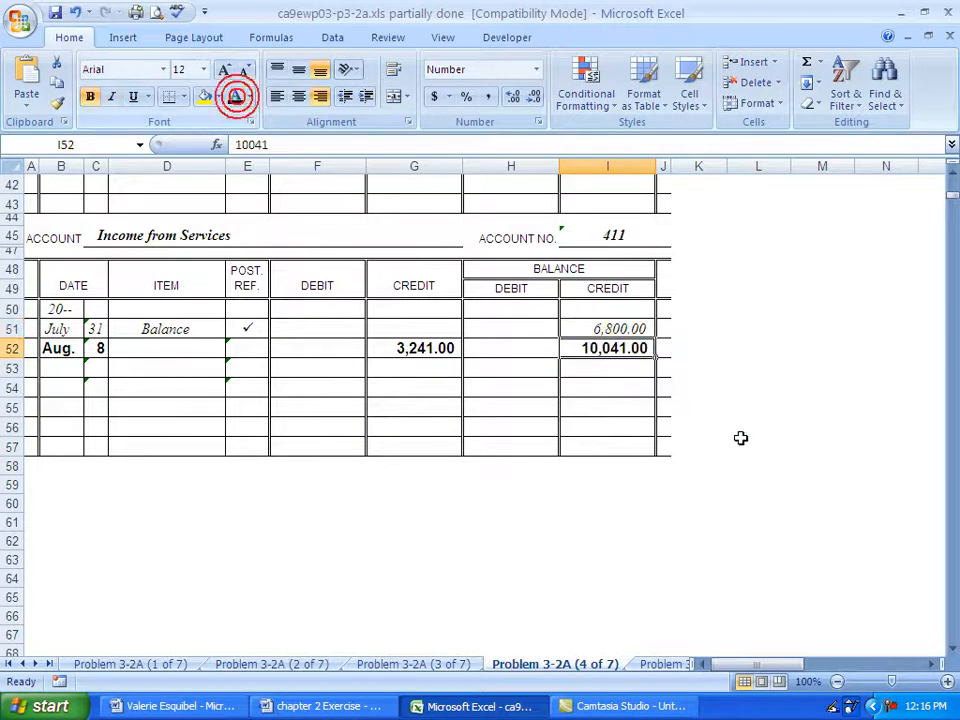
{"action": "left_click", "coordinate": [247, 348]}
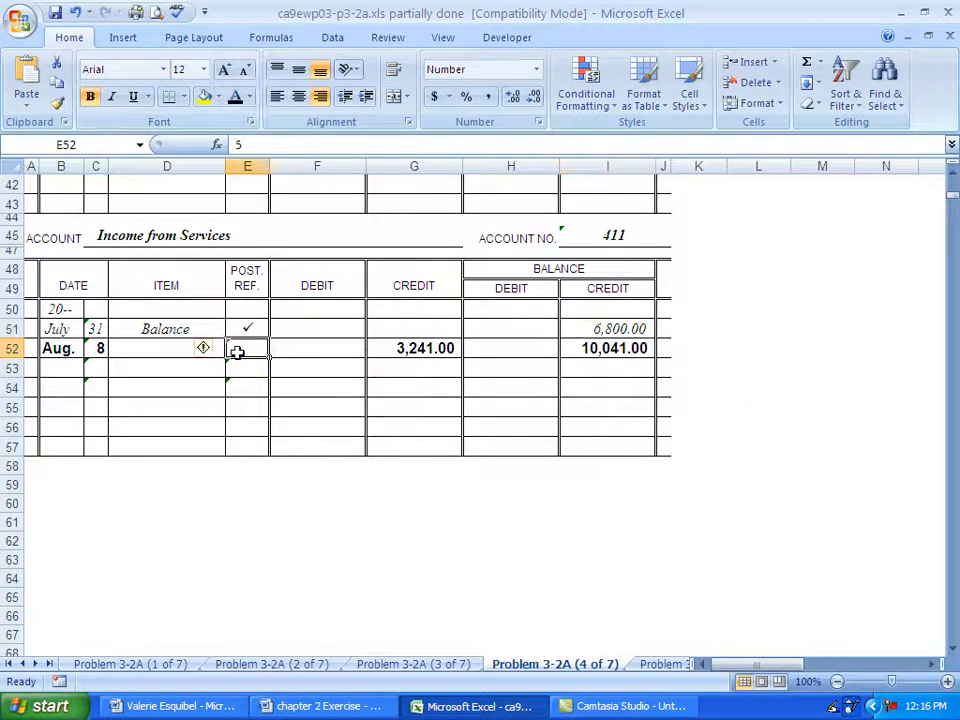
{"action": "type", "text": "5"}
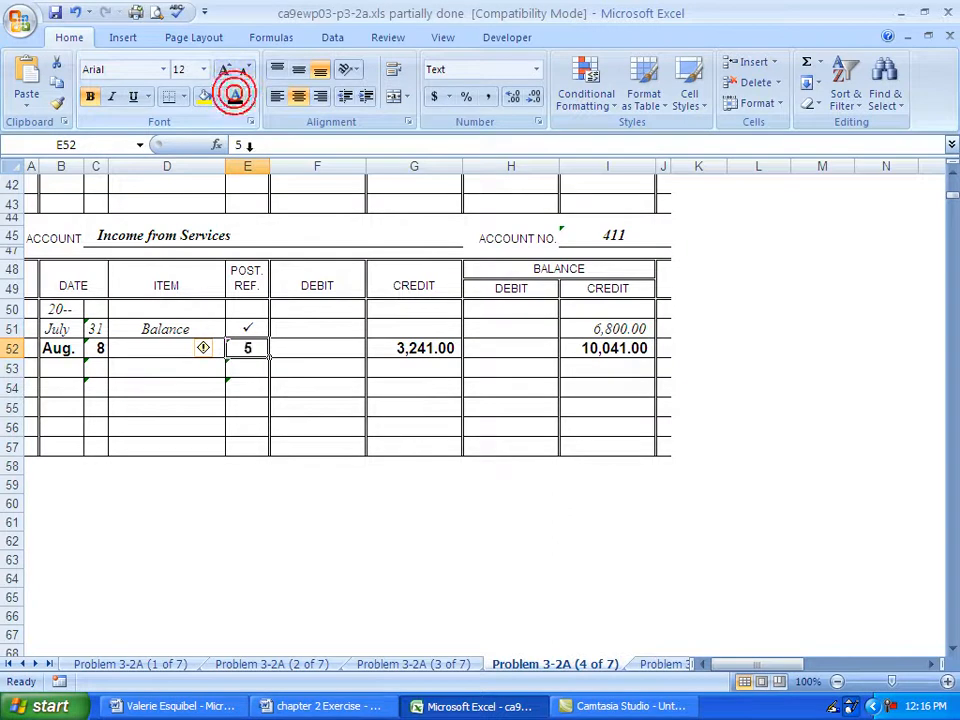
{"action": "mouse_move", "coordinate": [394, 377]}
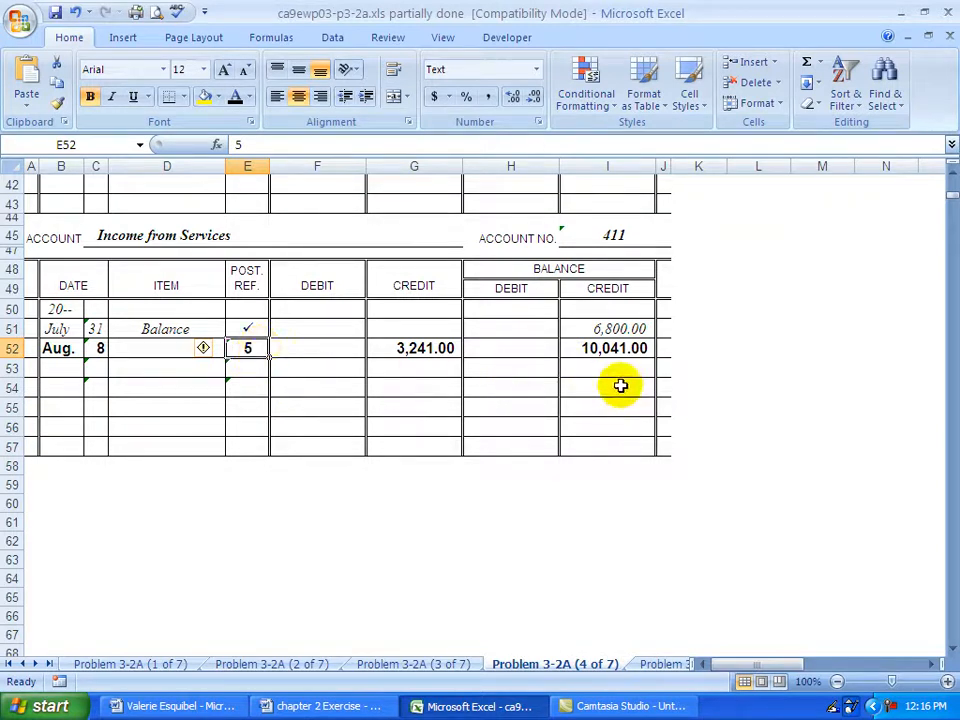
{"action": "mouse_move", "coordinate": [627, 376]}
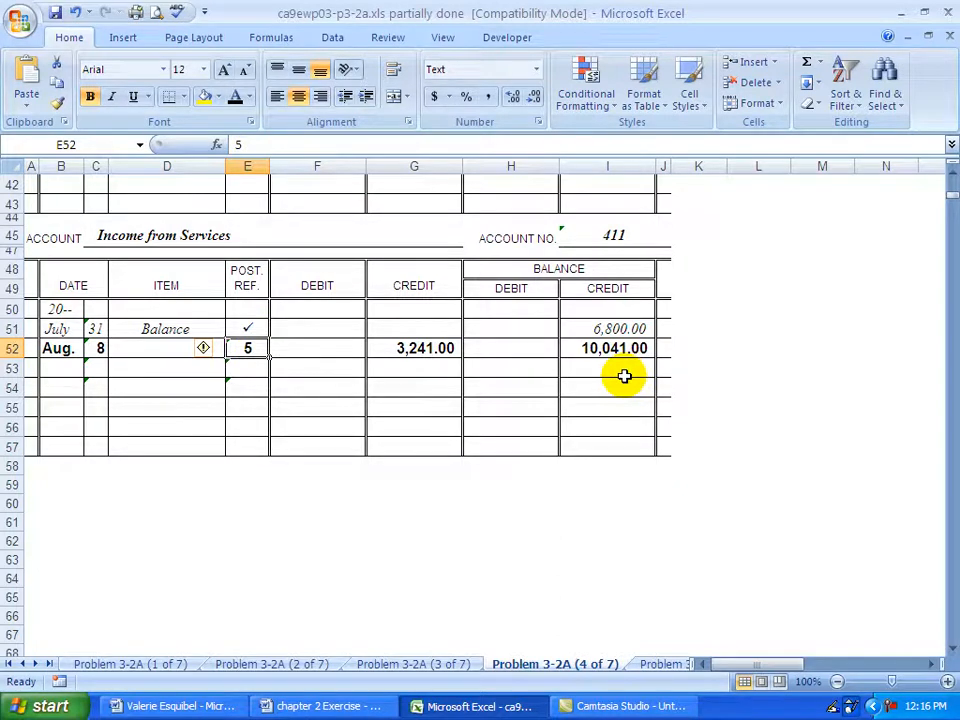
{"action": "mouse_move", "coordinate": [614, 372]}
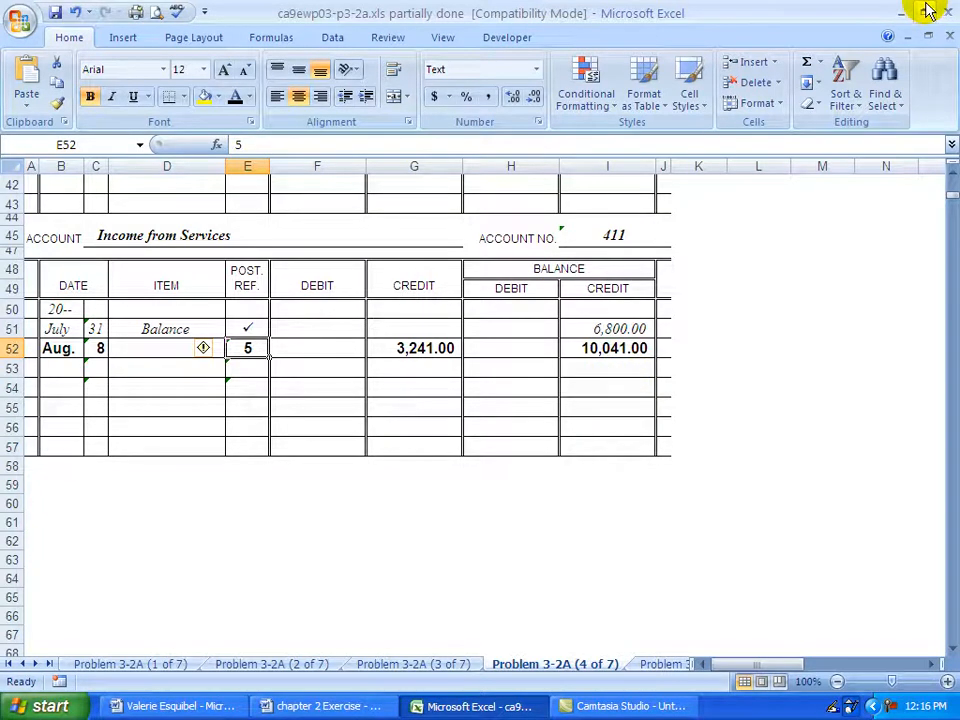
{"action": "mouse_move", "coordinate": [925, 12]}
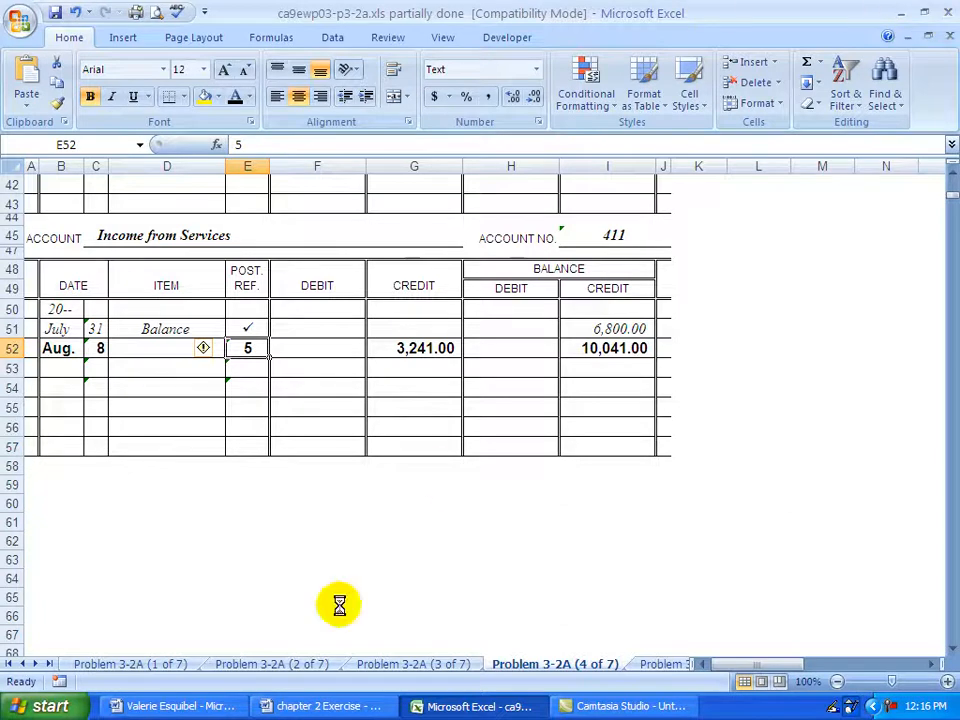
{"action": "mouse_move", "coordinate": [197, 616]}
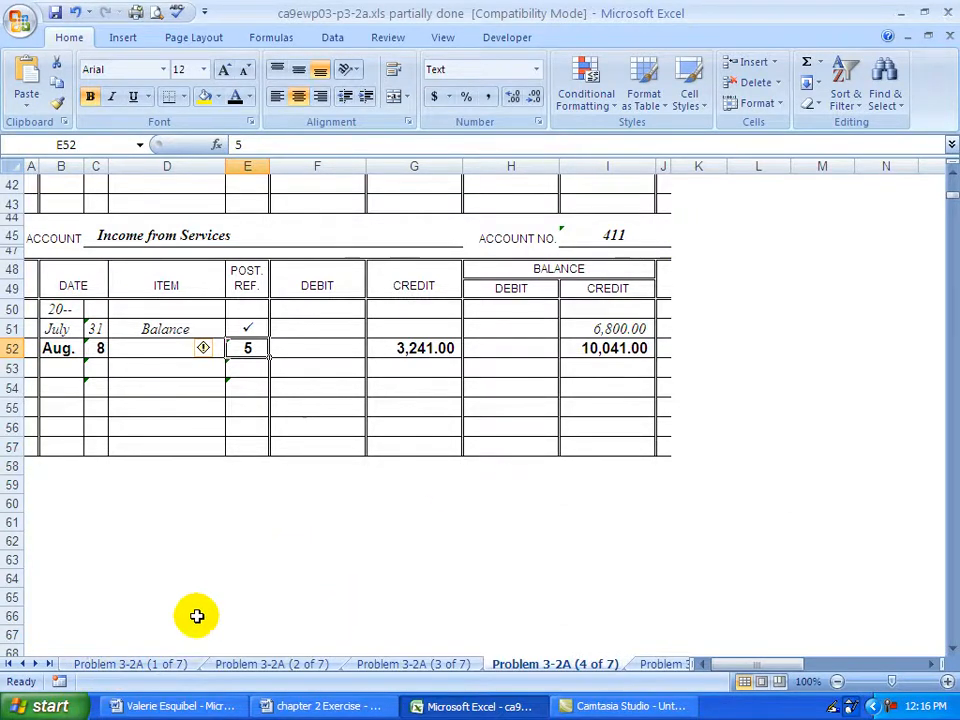
Enter post ref 411 on the journal's Aug. 8 Income from Services line.
{"action": "left_click", "coordinate": [129, 663]}
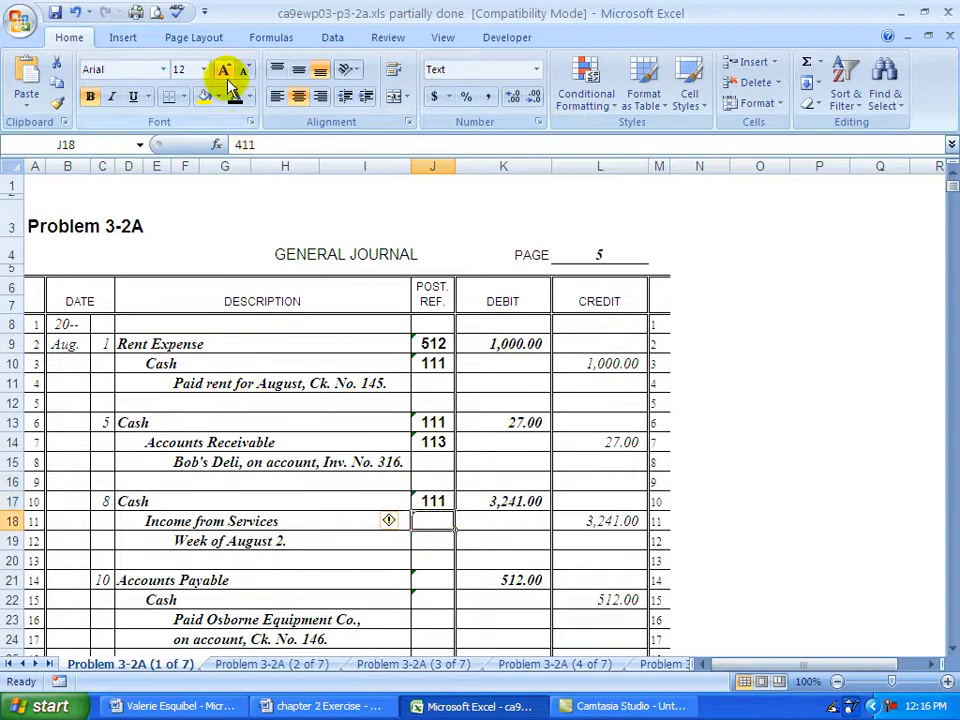
{"action": "type", "text": "411"}
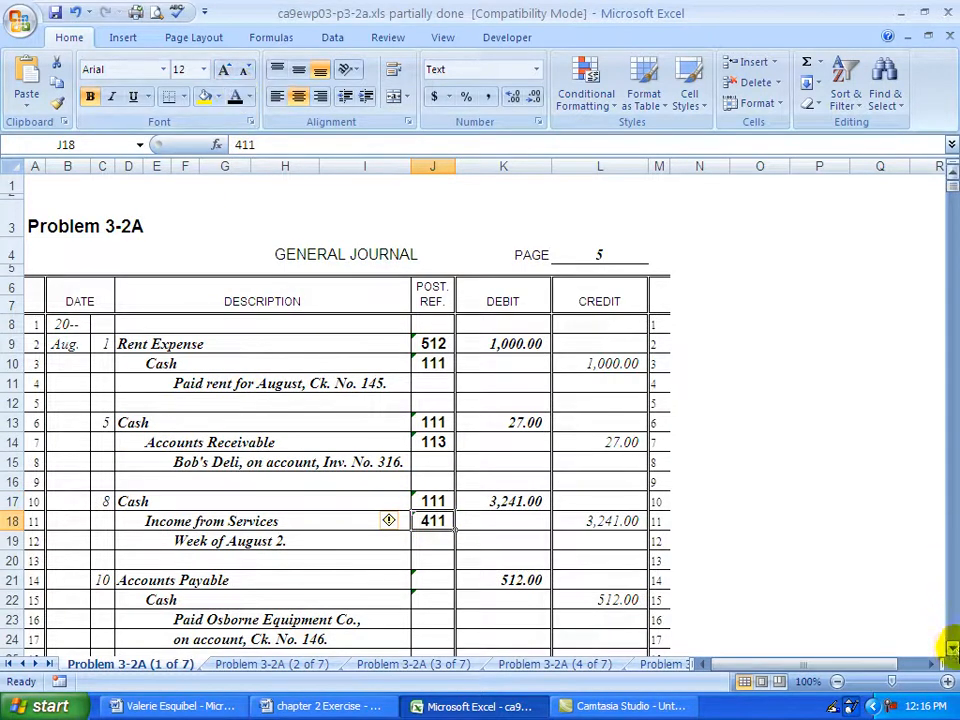
{"action": "scroll", "scroll_direction": "down", "scroll_amount": 3}
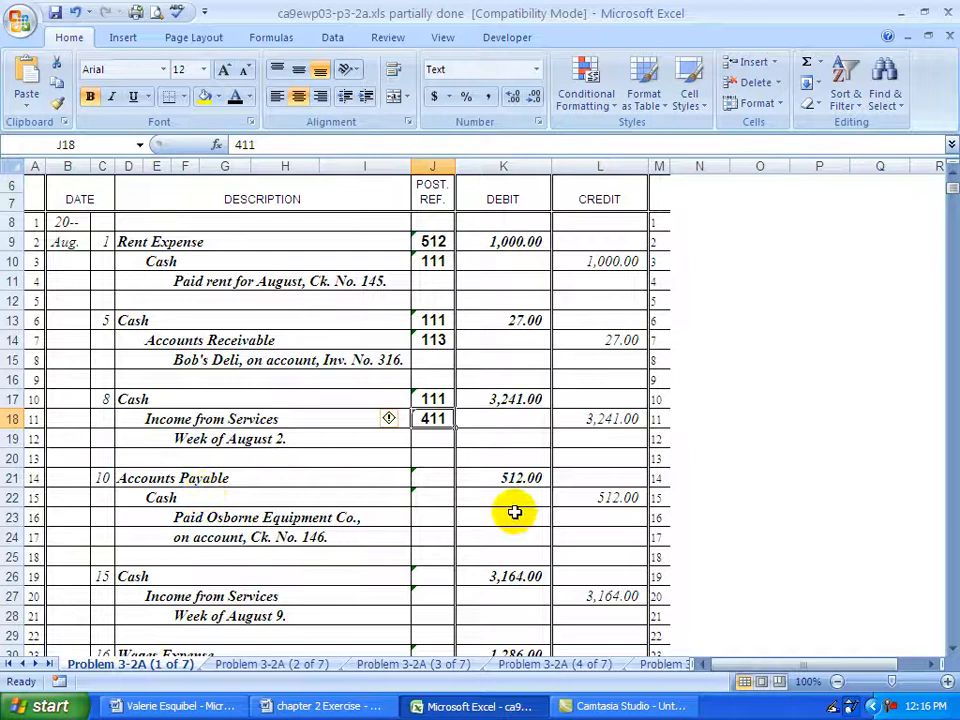
{"action": "mouse_move", "coordinate": [493, 485]}
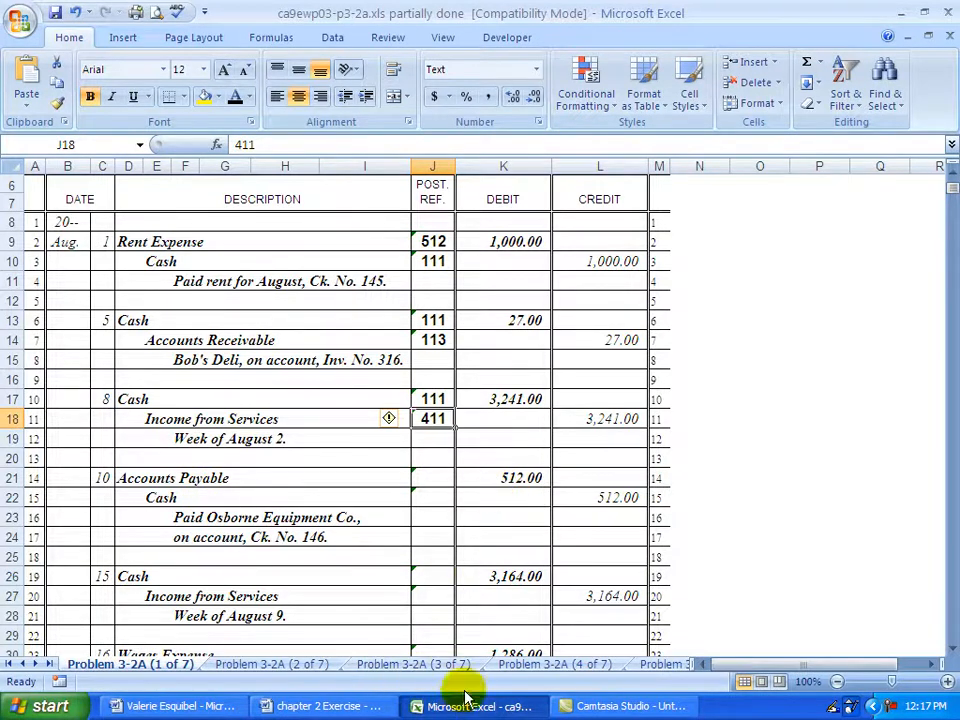
Enter the 512.00 Aug. 10 debit and 3,724.00 credit balance in Accounts Payable.
{"action": "left_click", "coordinate": [553, 663]}
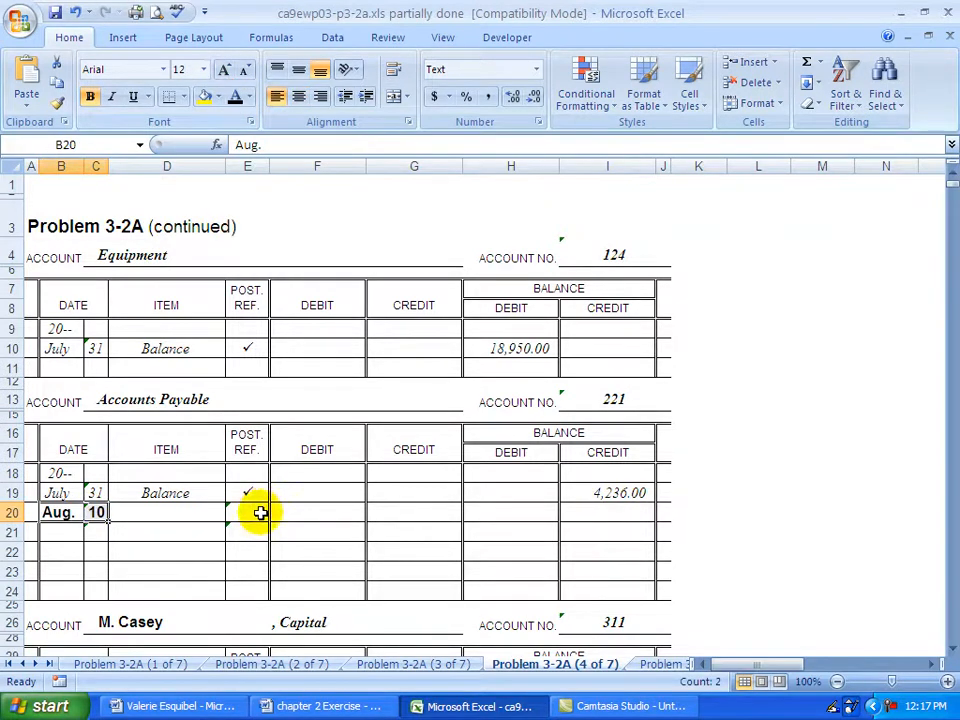
{"action": "left_click", "coordinate": [317, 512]}
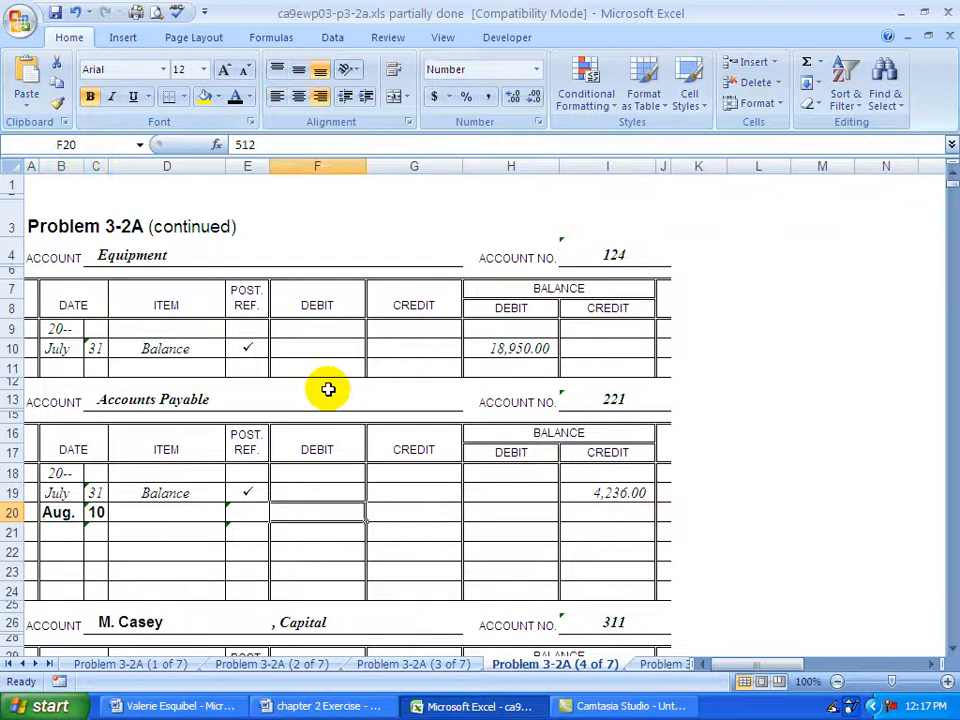
{"action": "type", "text": "512.00"}
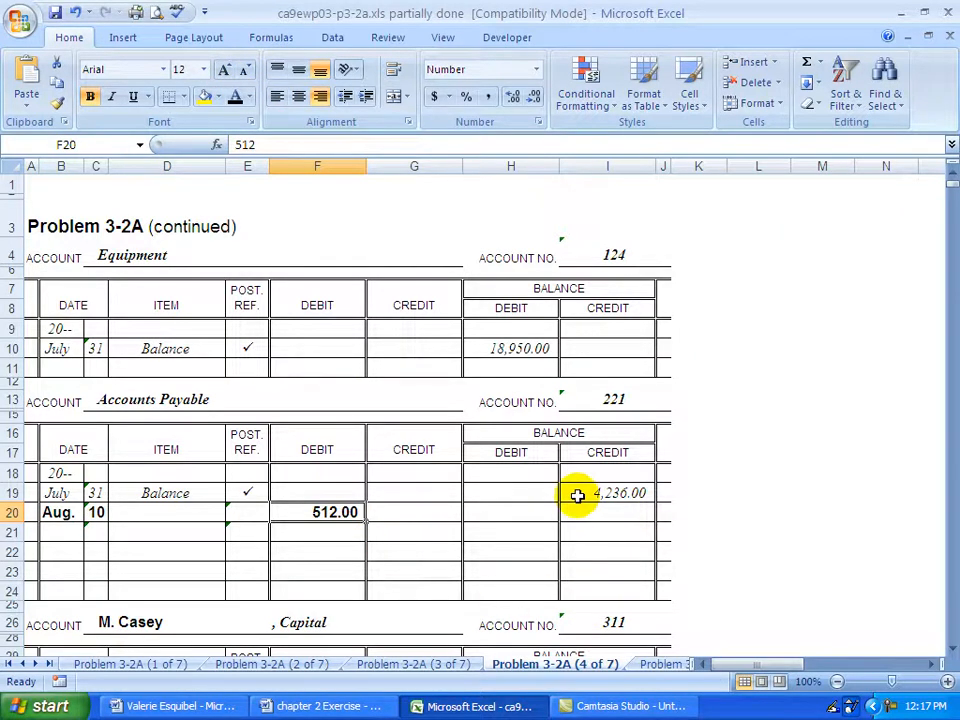
{"action": "left_click", "coordinate": [620, 492]}
{"action": "type", "text": "5"}
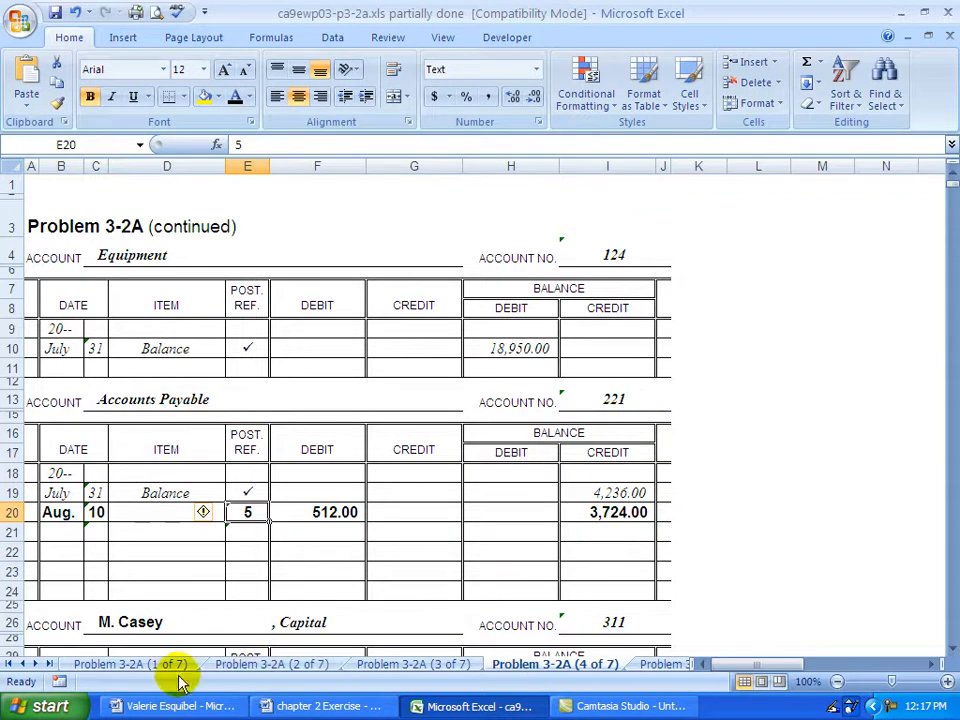
Enter post ref 221 on the journal's Aug. 10 Accounts Payable line.
{"action": "left_click", "coordinate": [129, 664]}
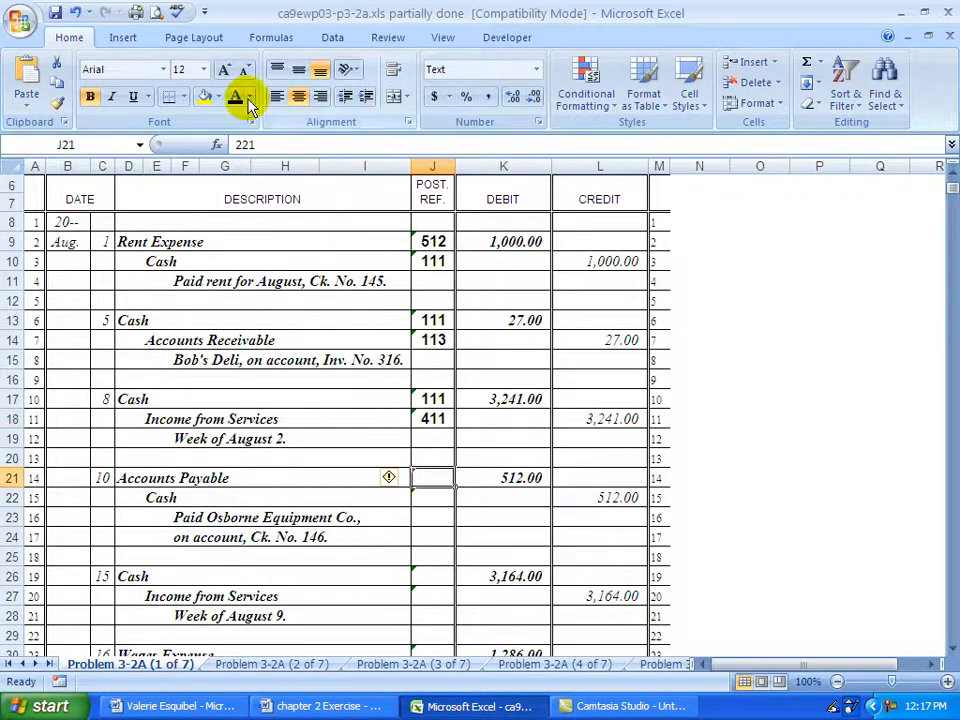
{"action": "type", "text": "221"}
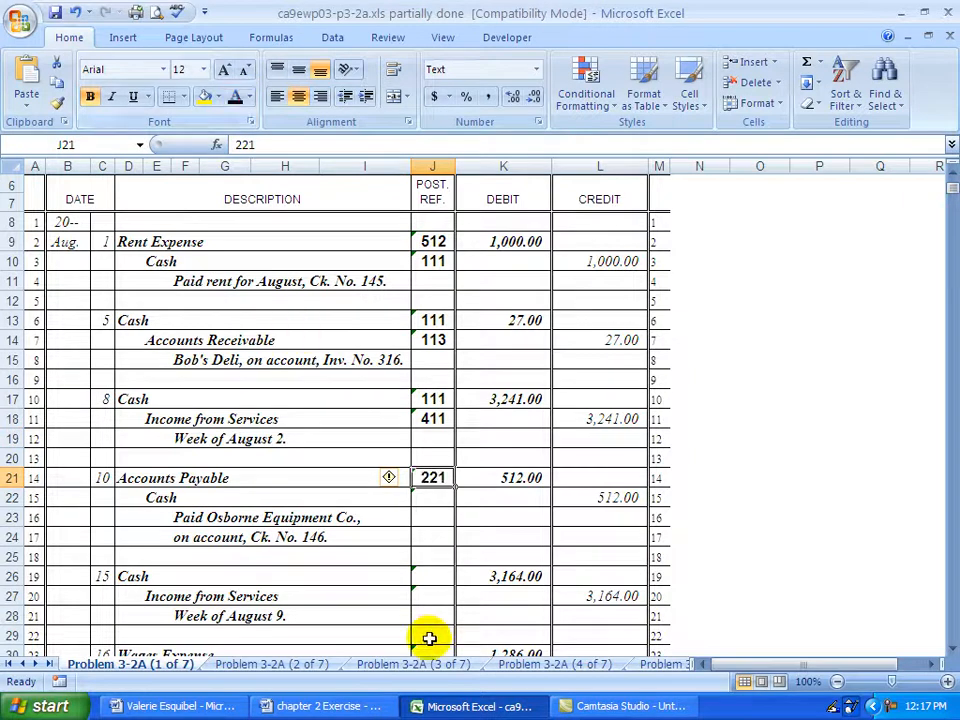
{"action": "mouse_move", "coordinate": [218, 497]}
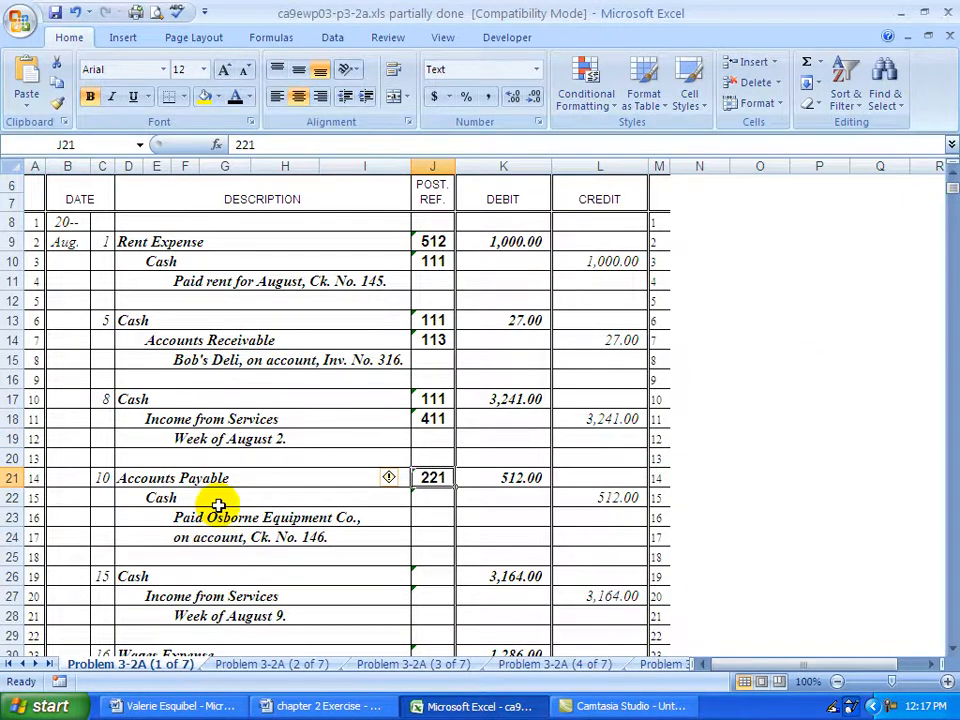
{"action": "mouse_move", "coordinate": [578, 510]}
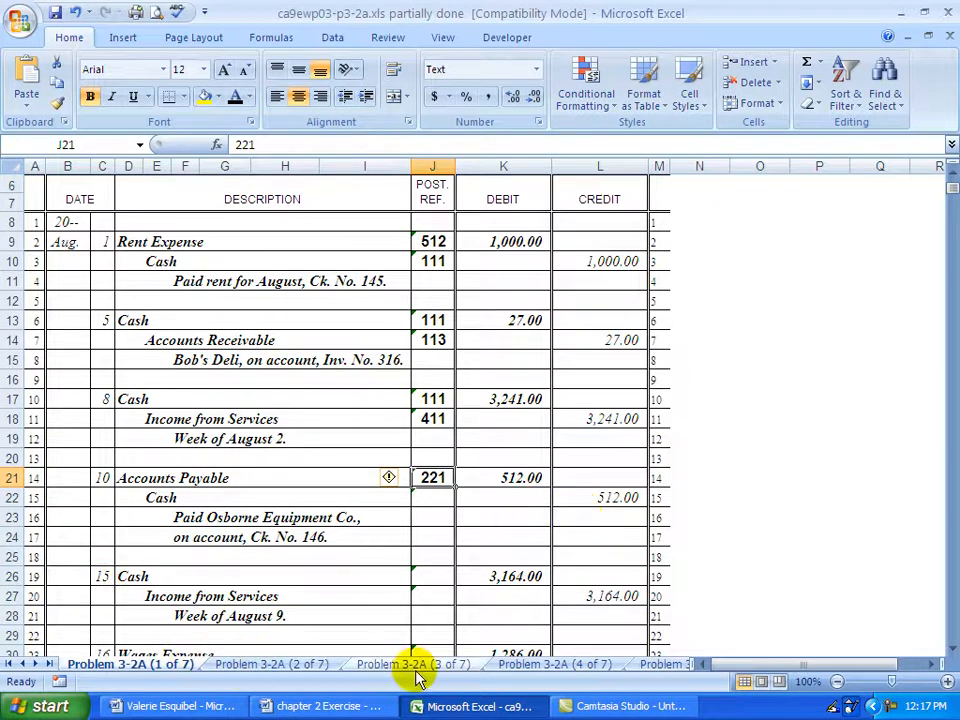
Enter the Aug. 10 Cash credit of 512.00, balance 25,869.00, and post ref 5.
{"action": "left_click", "coordinate": [413, 664]}
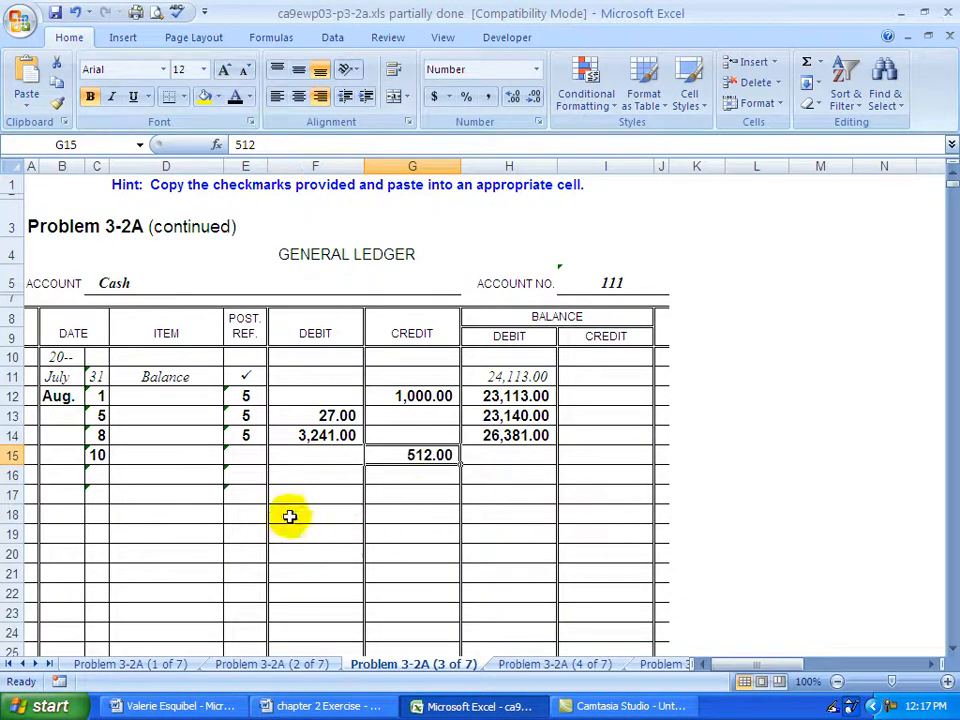
{"action": "left_click", "coordinate": [509, 435]}
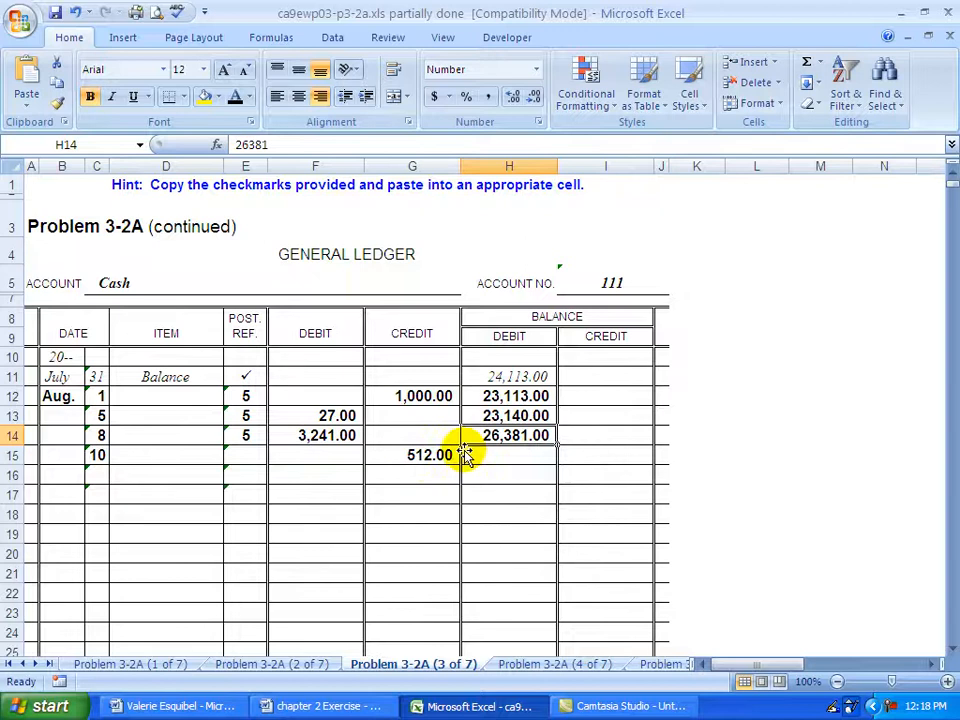
{"action": "left_click", "coordinate": [508, 455]}
{"action": "type", "text": "25869"}
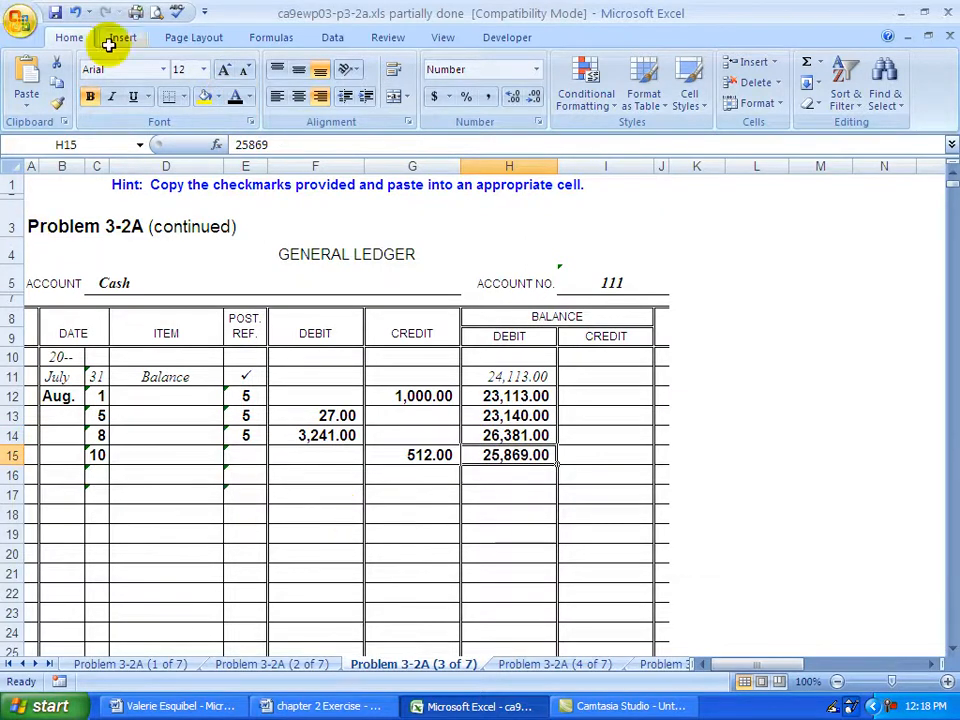
{"action": "left_click", "coordinate": [245, 455]}
{"action": "type", "text": "5"}
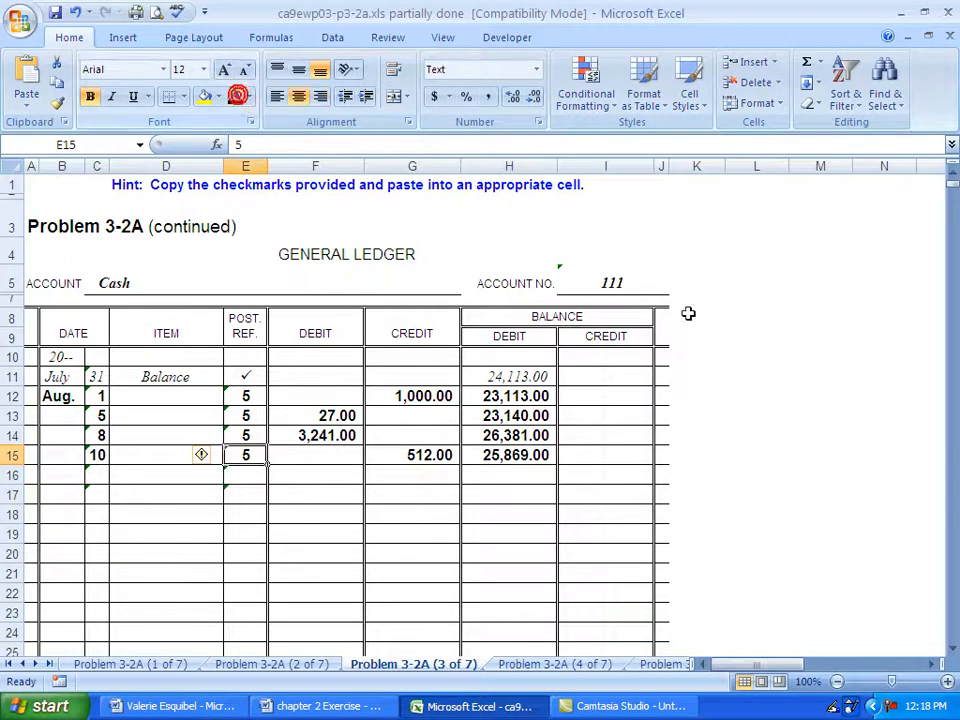
{"action": "mouse_move", "coordinate": [135, 678]}
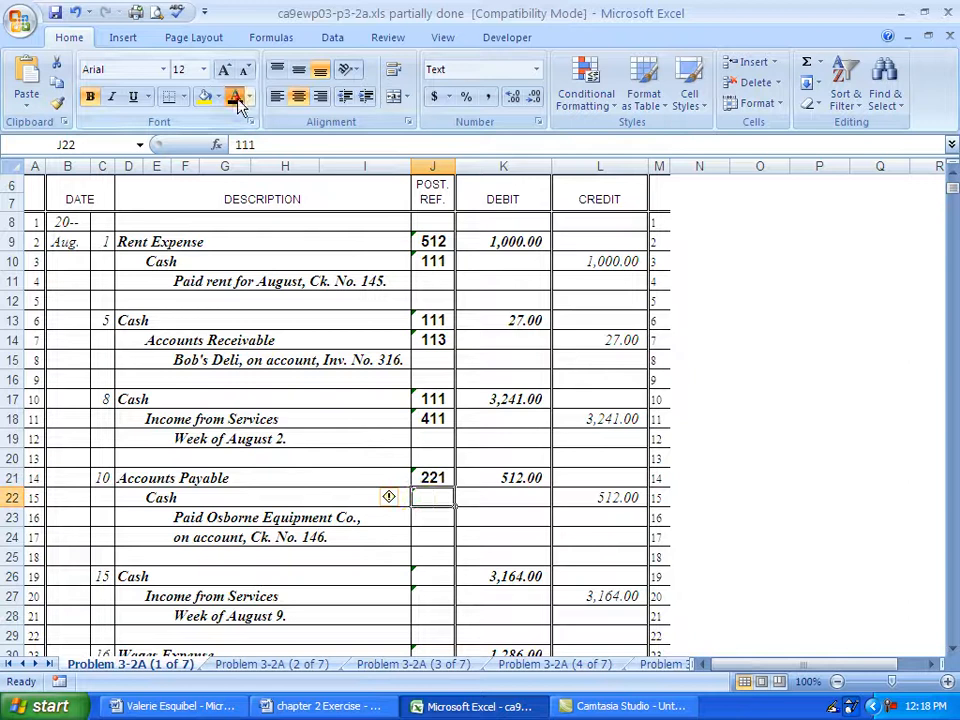
Enter post ref 111 on the journal's Aug. 10 Cash credit line and scroll down.
{"action": "type", "text": "111"}
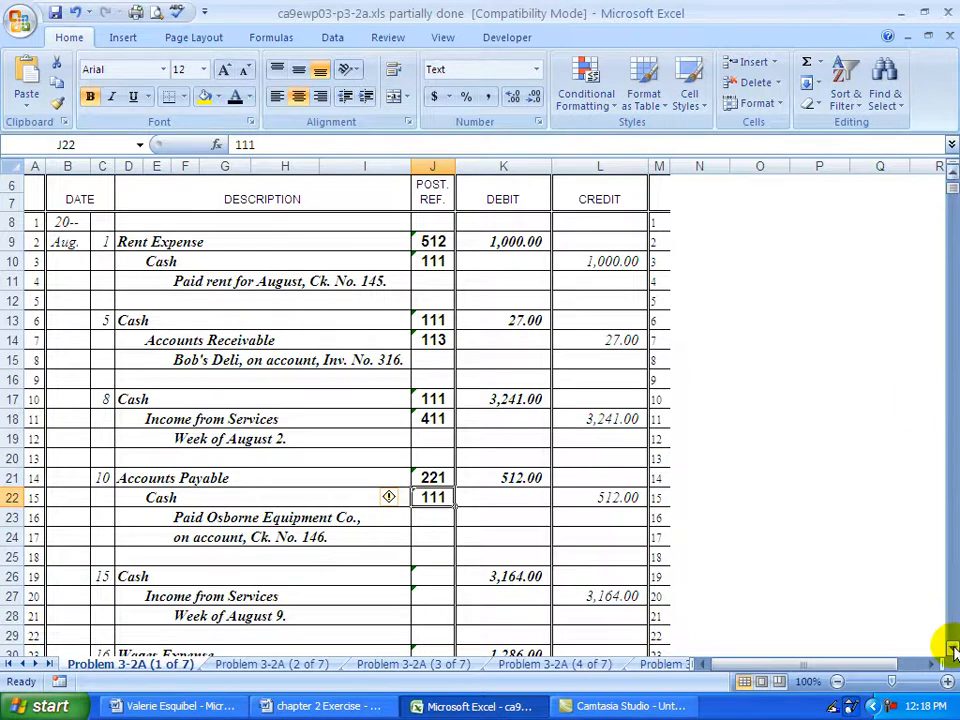
{"action": "scroll", "scroll_direction": "down", "scroll_amount": 3}
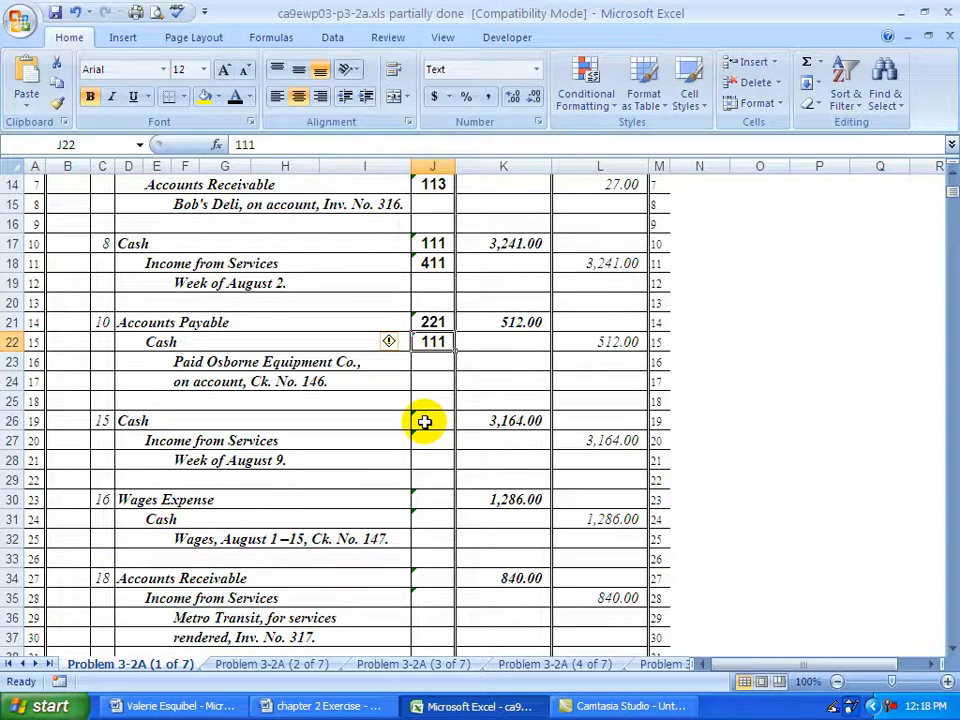
{"action": "mouse_move", "coordinate": [930, 520]}
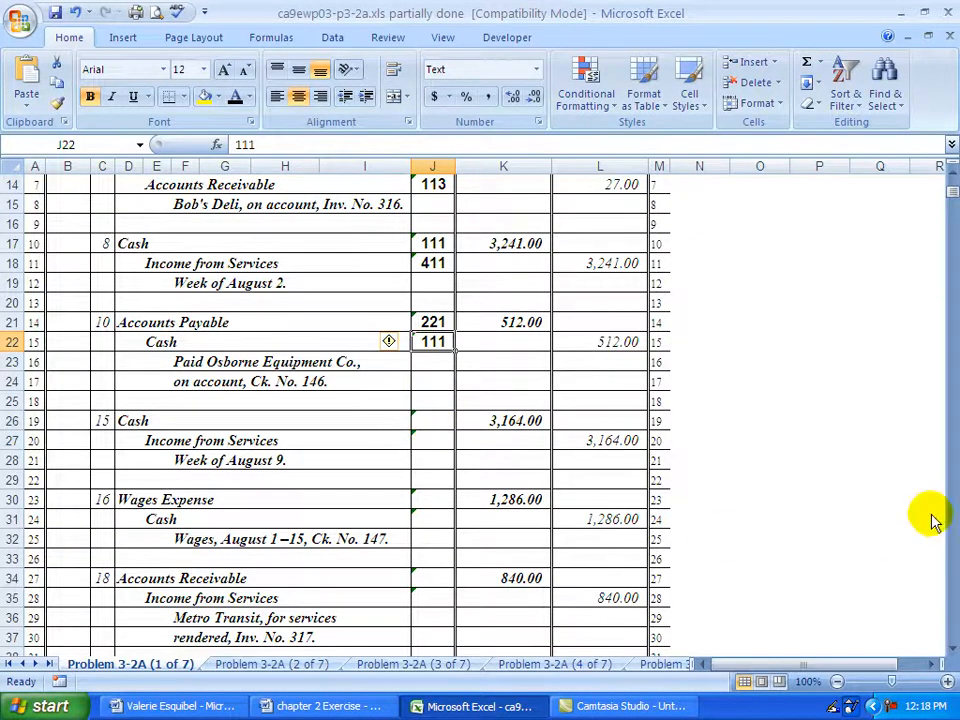
{"action": "scroll", "scroll_direction": "down", "scroll_amount": 3}
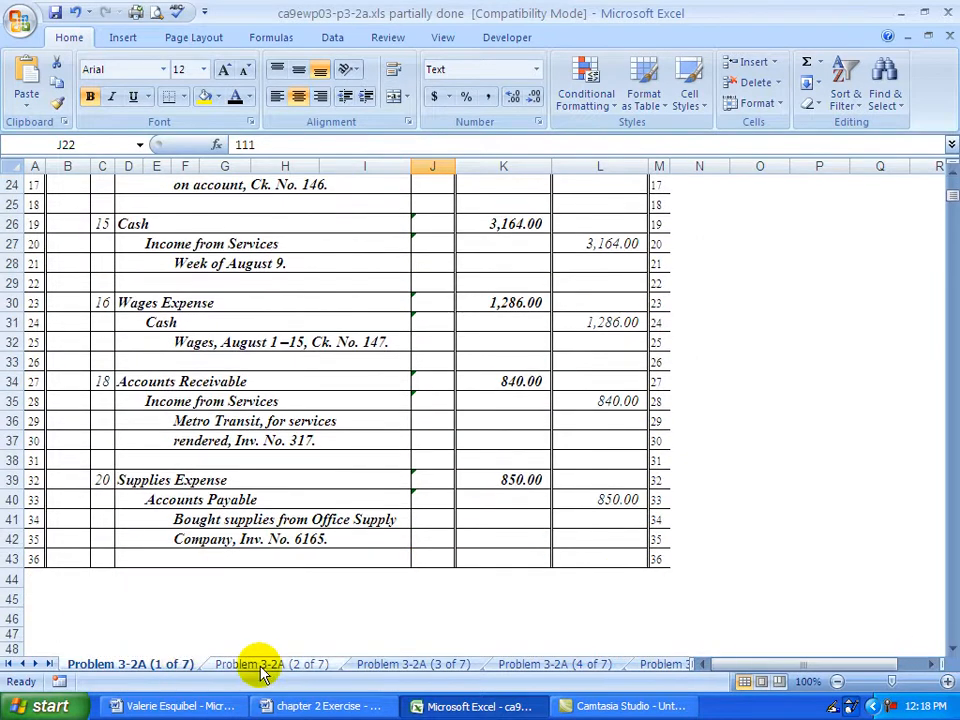
Switch to the Problem 3-2A (2 of 7) sheet and scroll through the Aug. 22–31 entries.
{"action": "left_click", "coordinate": [271, 664]}
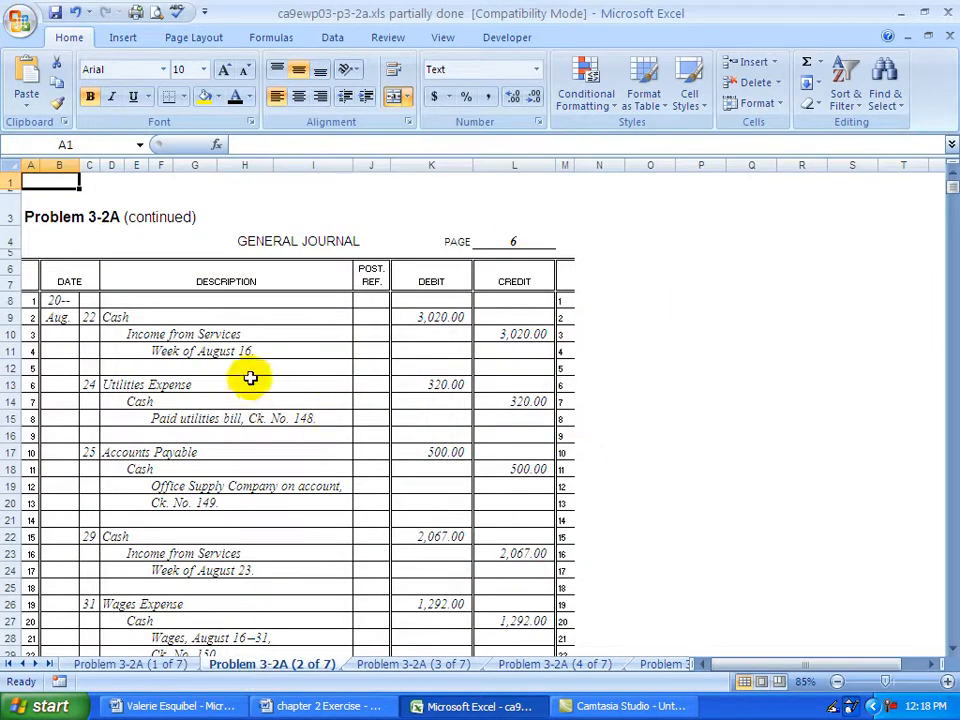
{"action": "mouse_move", "coordinate": [408, 343]}
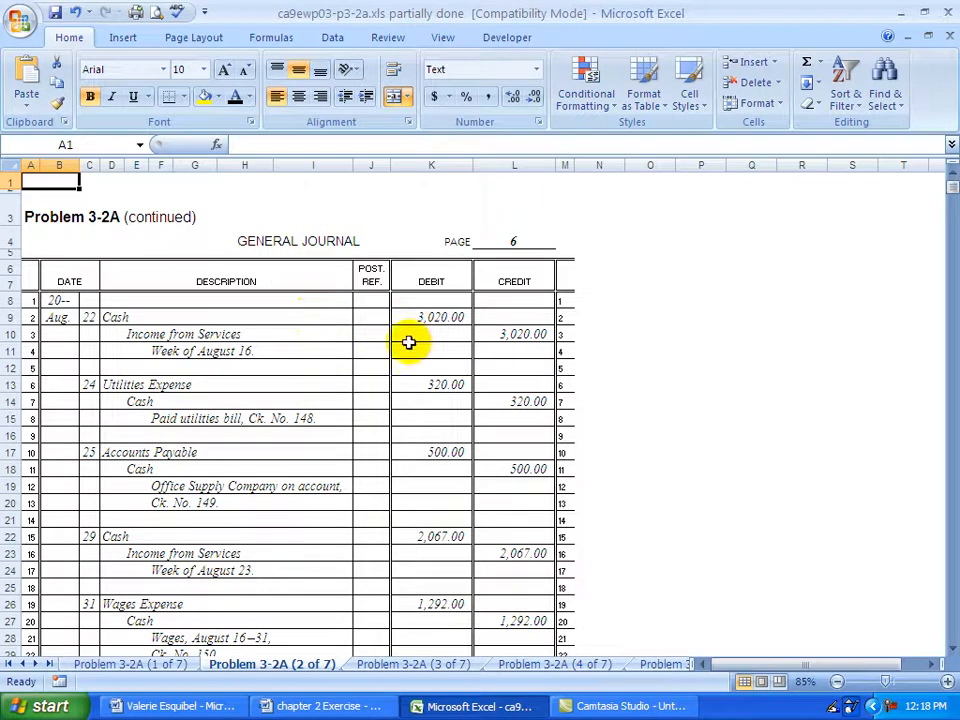
{"action": "mouse_move", "coordinate": [478, 266]}
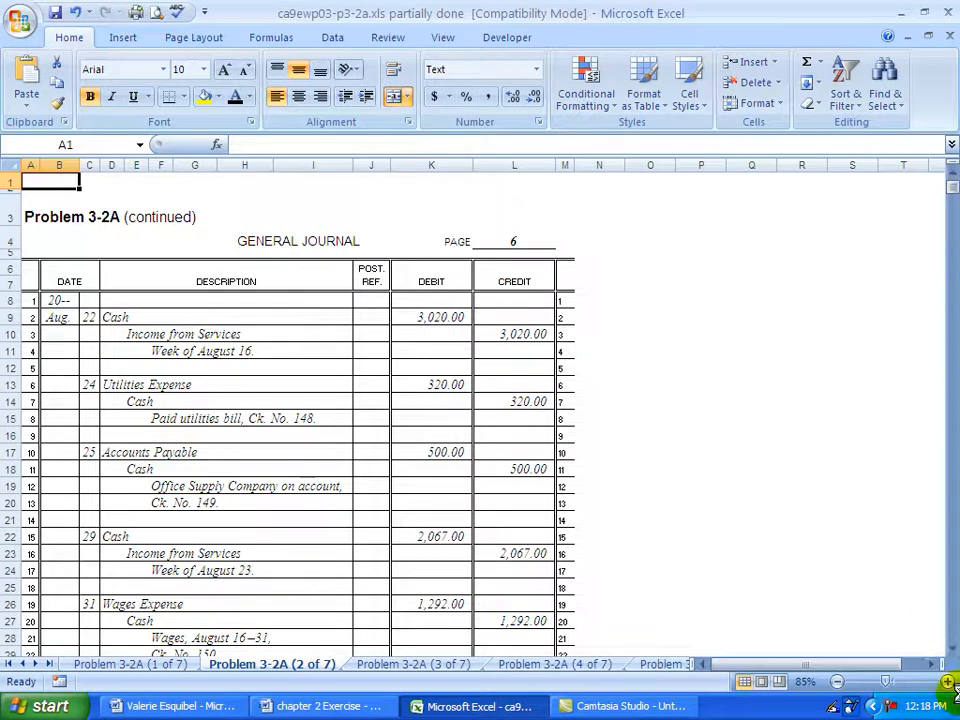
{"action": "scroll", "scroll_direction": "down", "scroll_amount": 3}
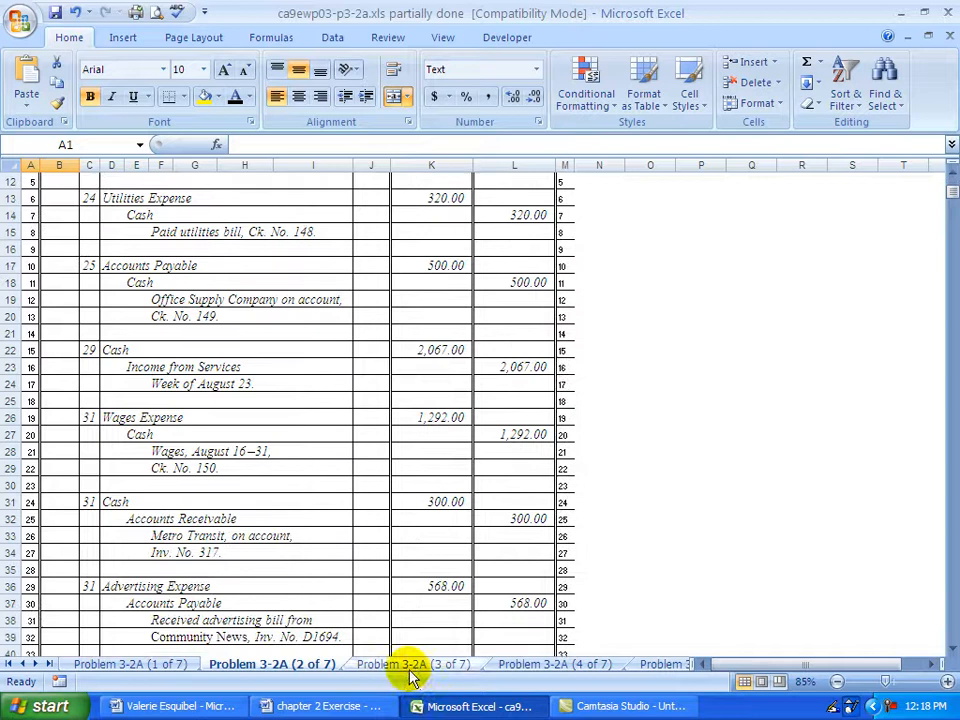
{"action": "mouse_move", "coordinate": [600, 670]}
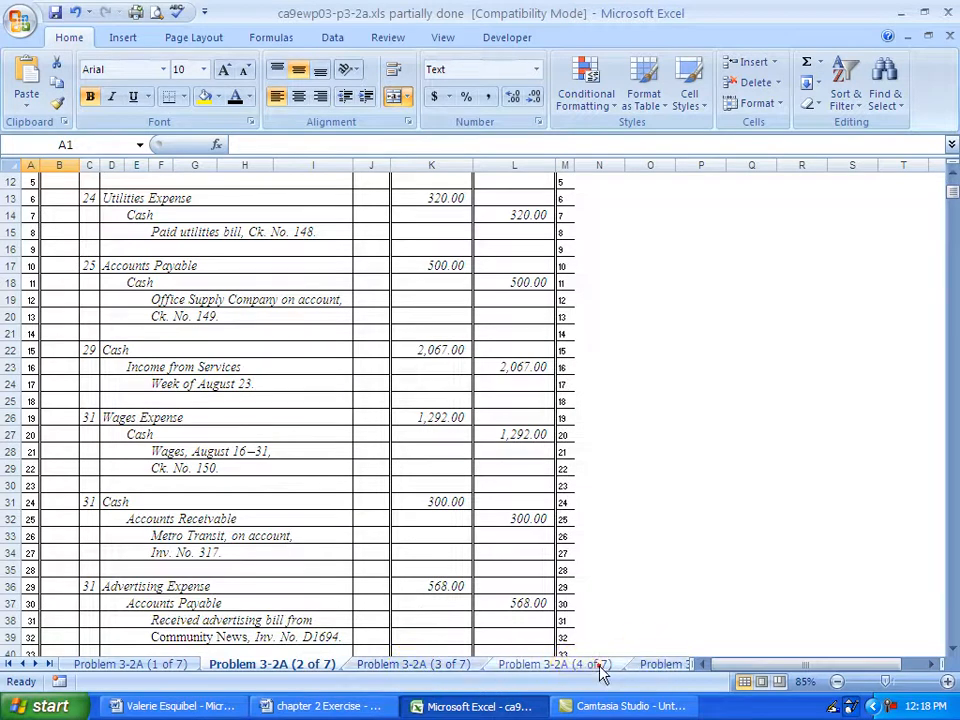
Scroll the sheet tabs right and switch to the Problem 3-2A (6 of 7) trial balance form.
{"action": "left_click", "coordinate": [563, 664]}
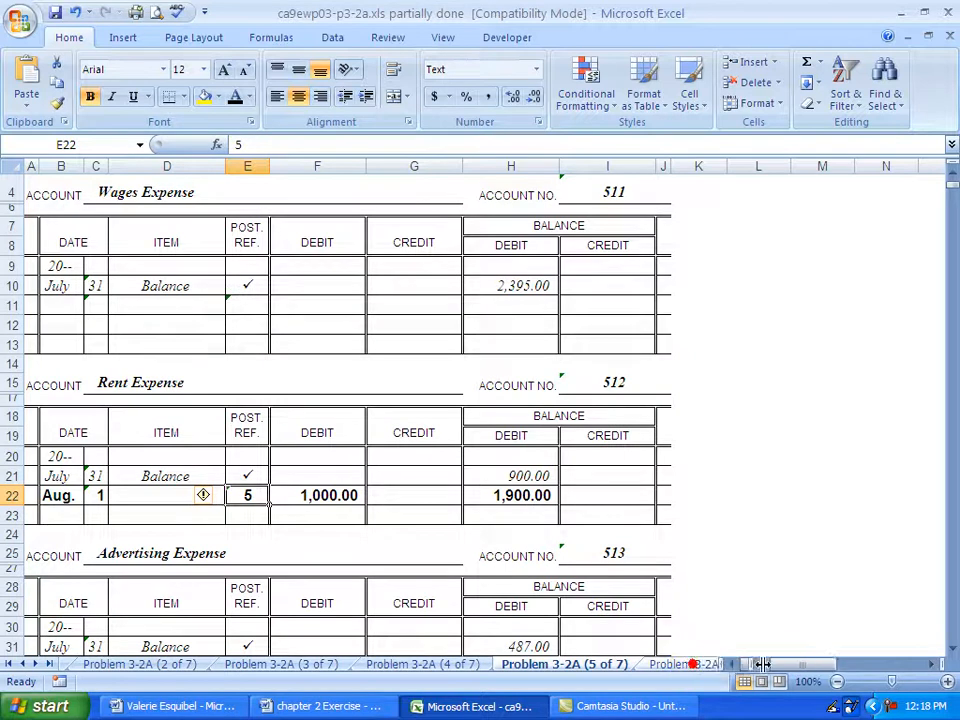
{"action": "left_click", "coordinate": [564, 664]}
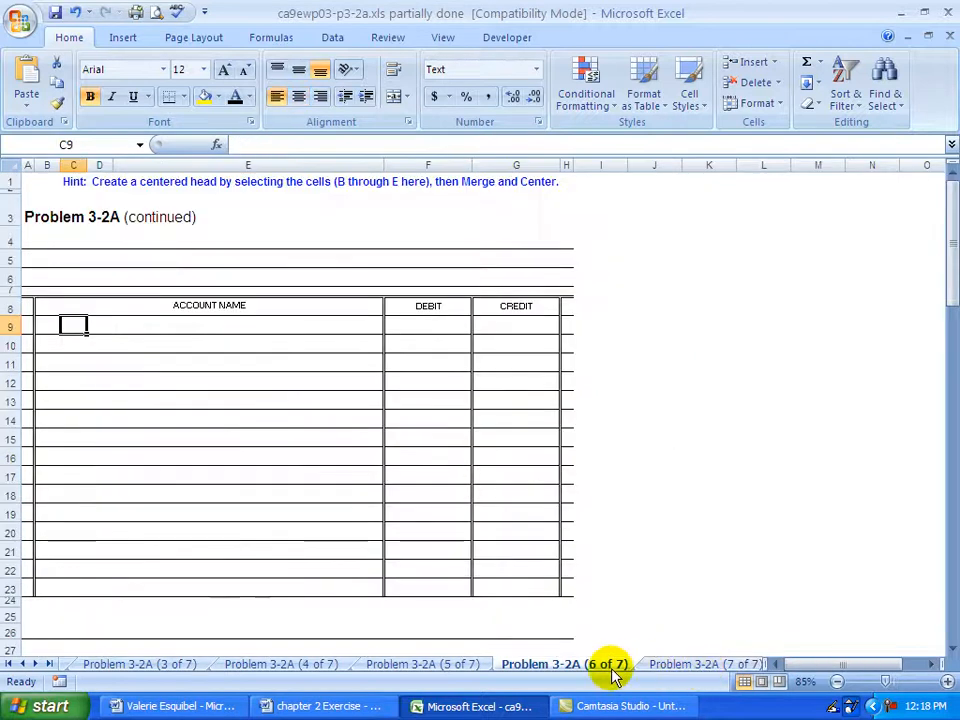
{"action": "mouse_move", "coordinate": [269, 317]}
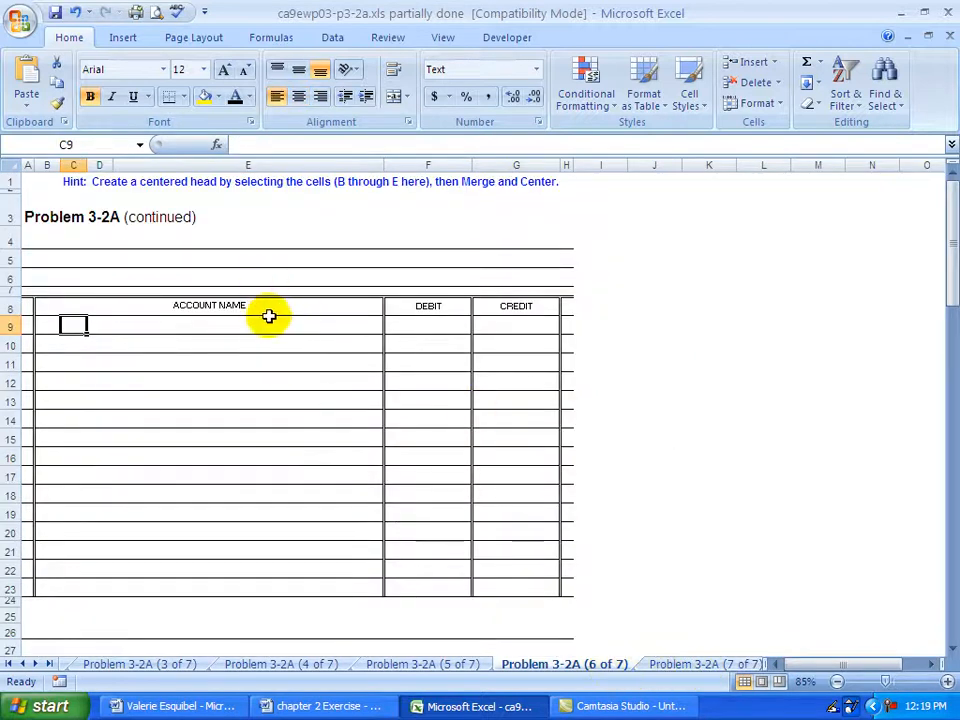